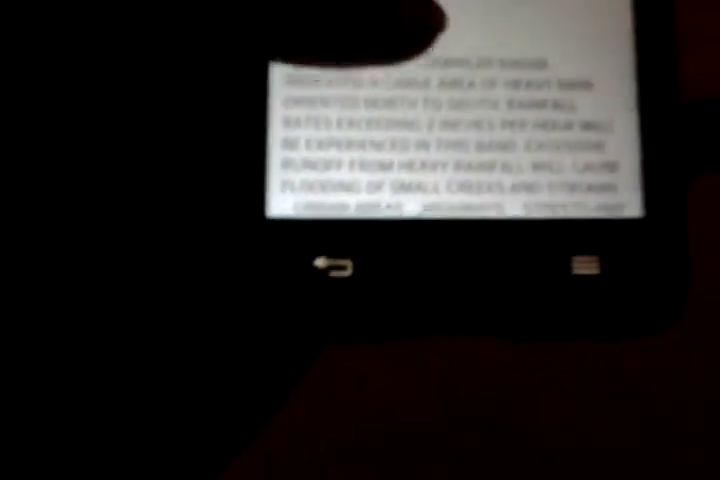
pyautogui.scroll(-3)
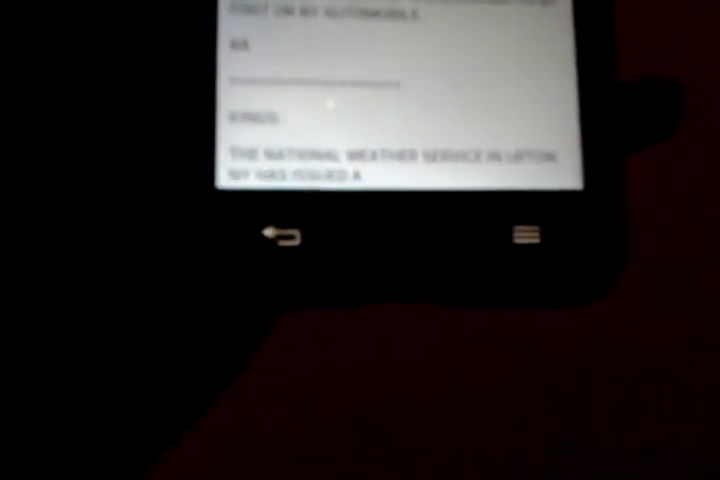